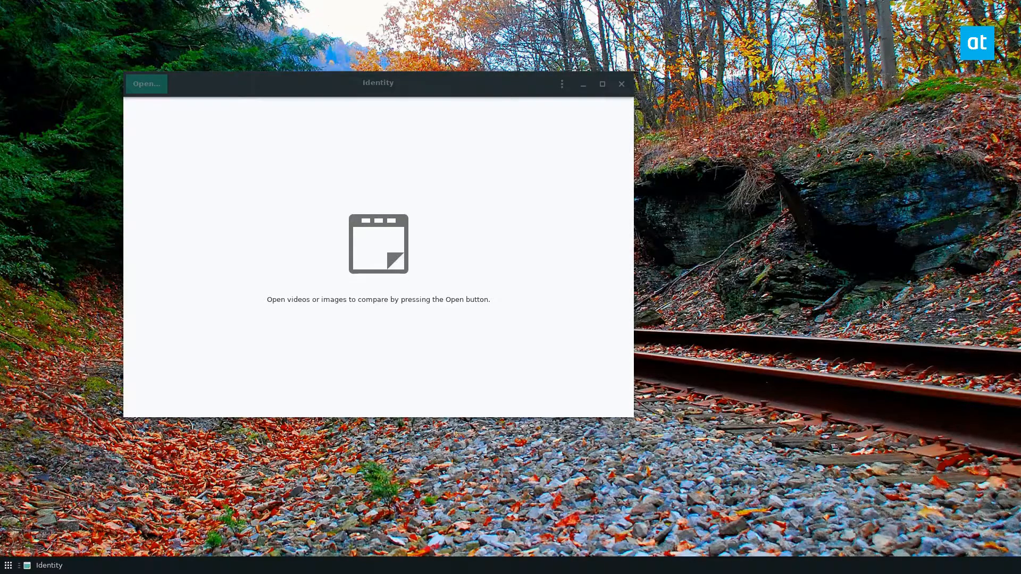
pyautogui.moveTo(206, 137)
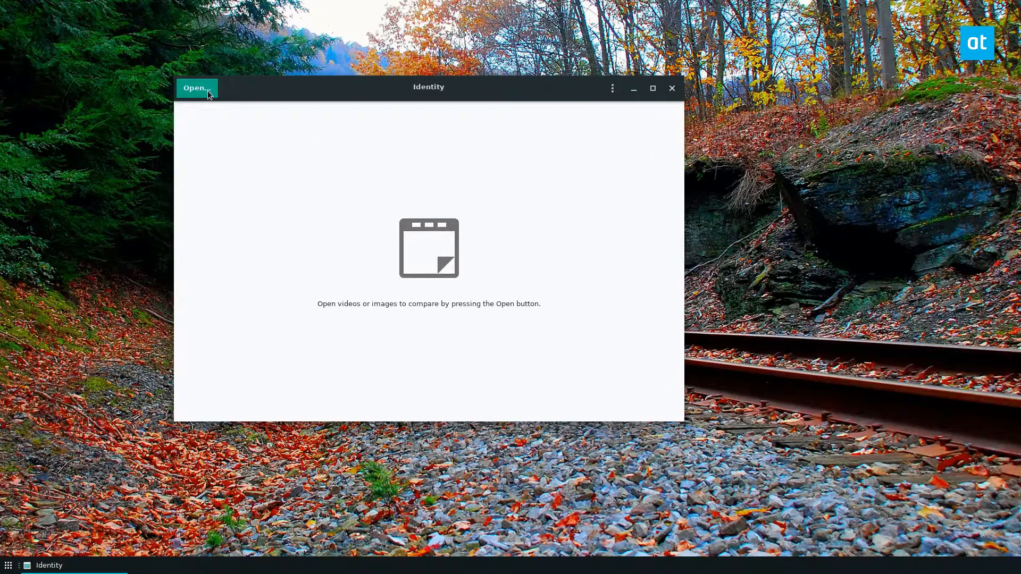
# Step: Load the mountain-scene video, then reopen the chooser in the Videos folder for another file
pyautogui.click(195, 88)
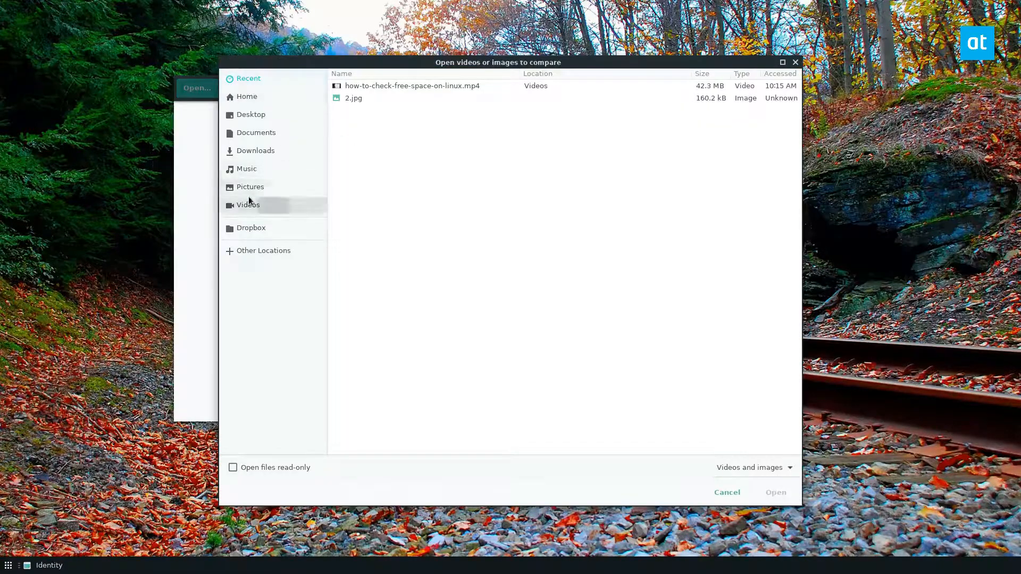
pyautogui.doubleClick(412, 85)
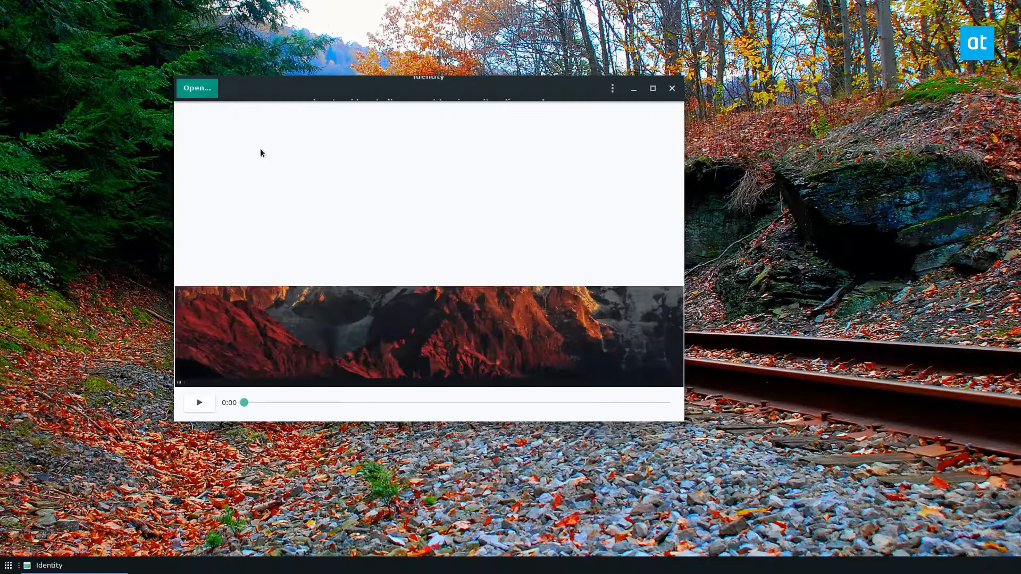
pyautogui.click(196, 87)
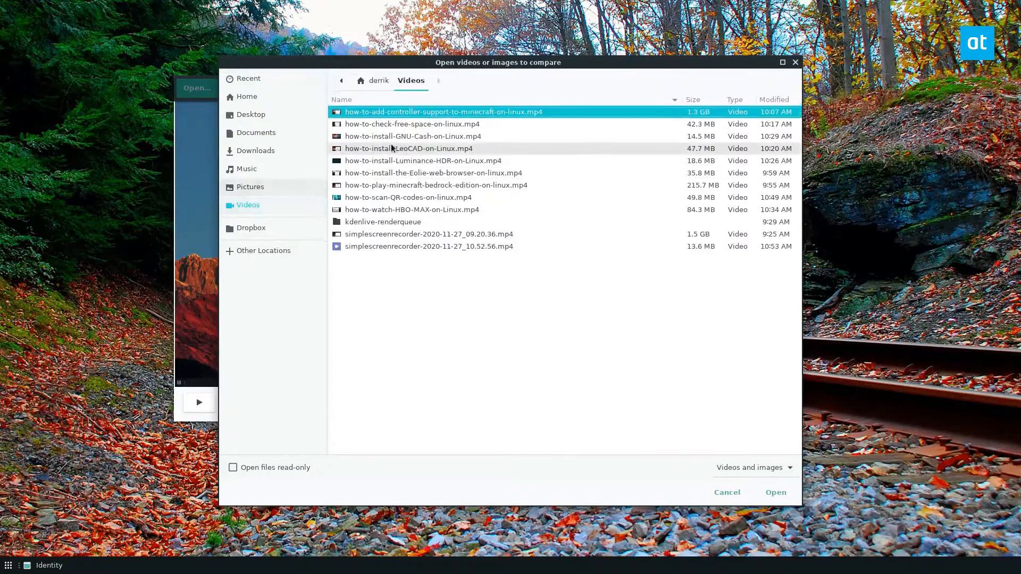
pyautogui.click(776, 492)
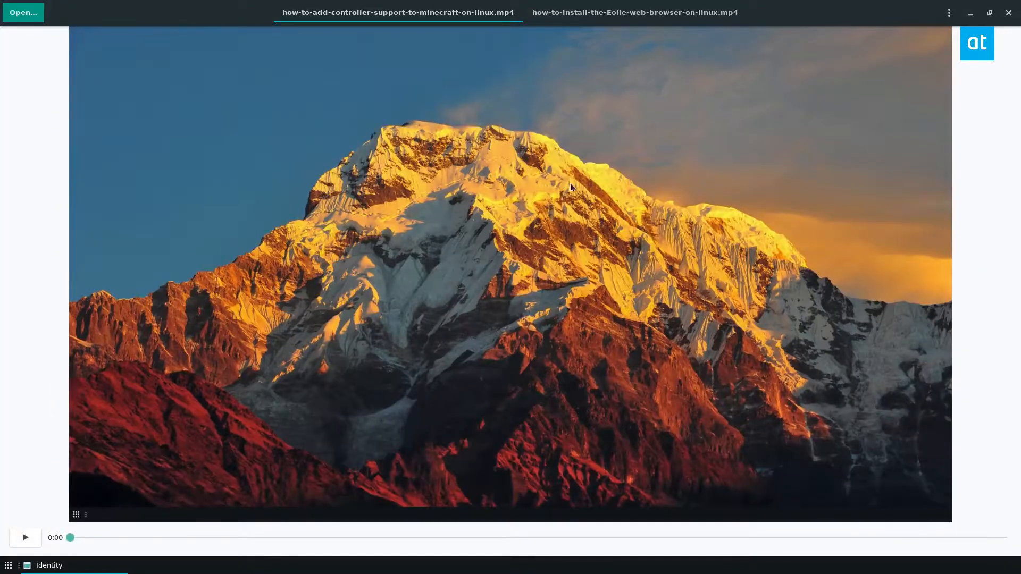
pyautogui.moveTo(54, 515)
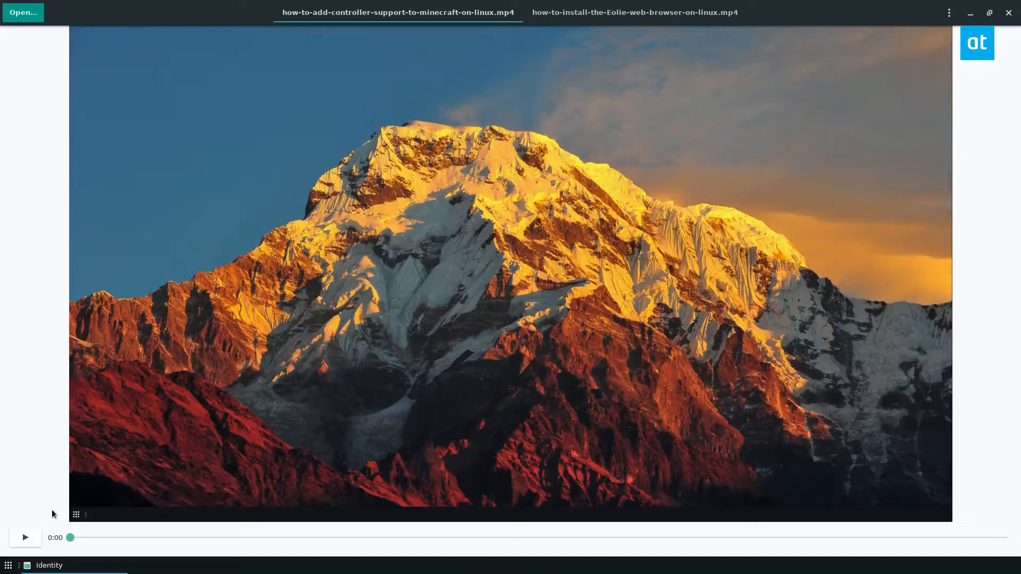
# Step: Start synchronized playback of both loaded tutorial videos
pyautogui.click(25, 538)
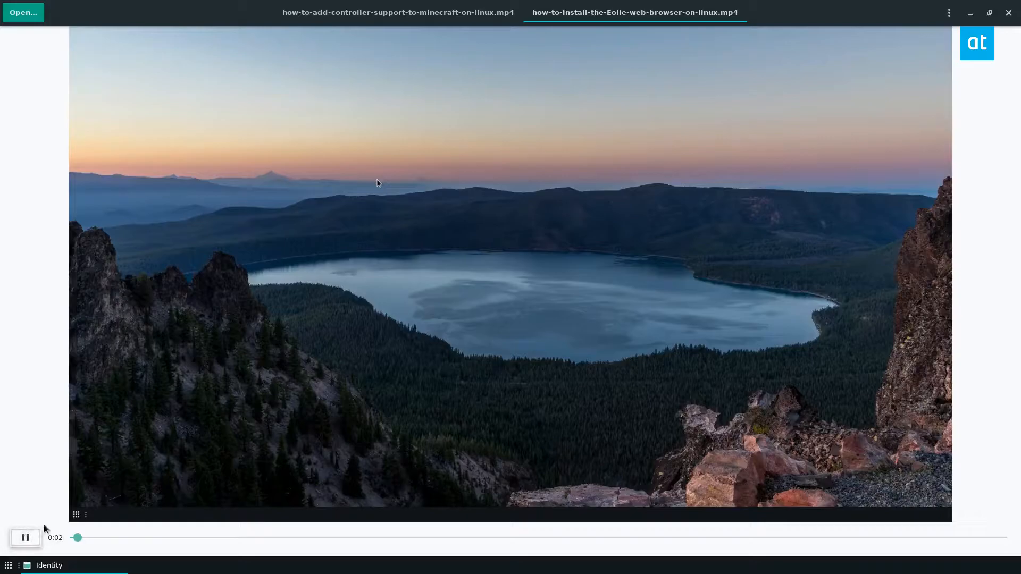
pyautogui.click(396, 12)
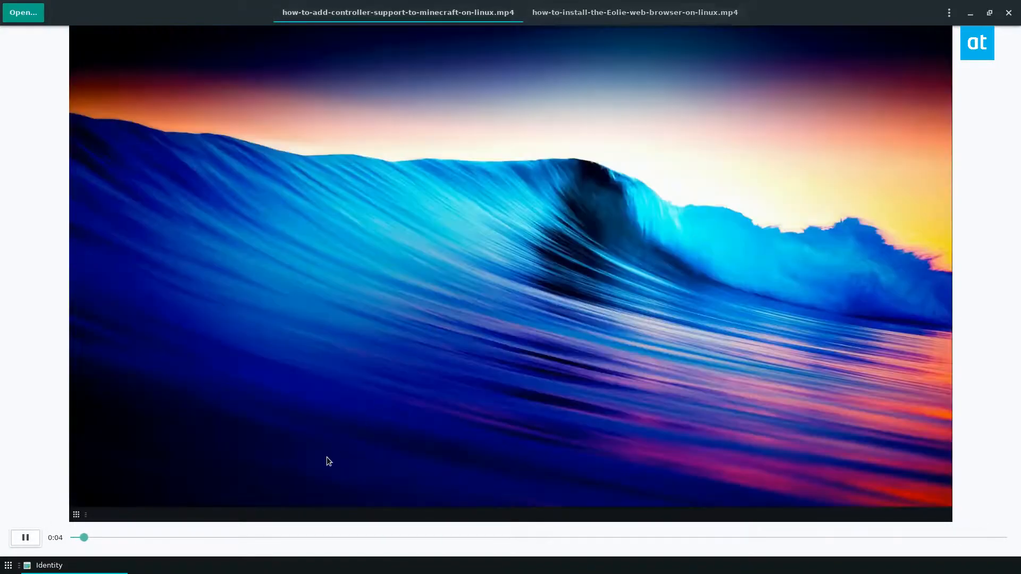
pyautogui.click(639, 12)
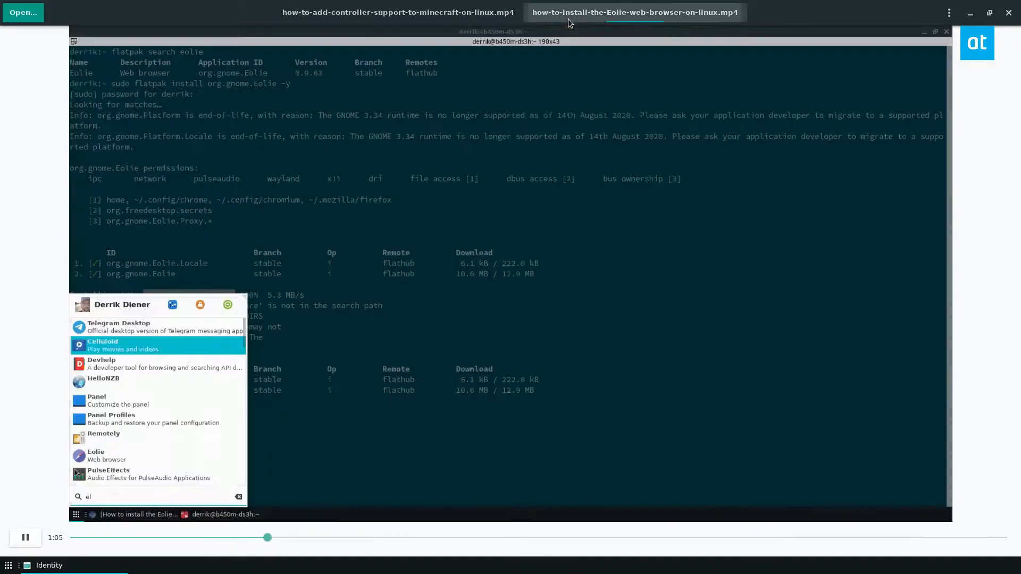
pyautogui.click(397, 12)
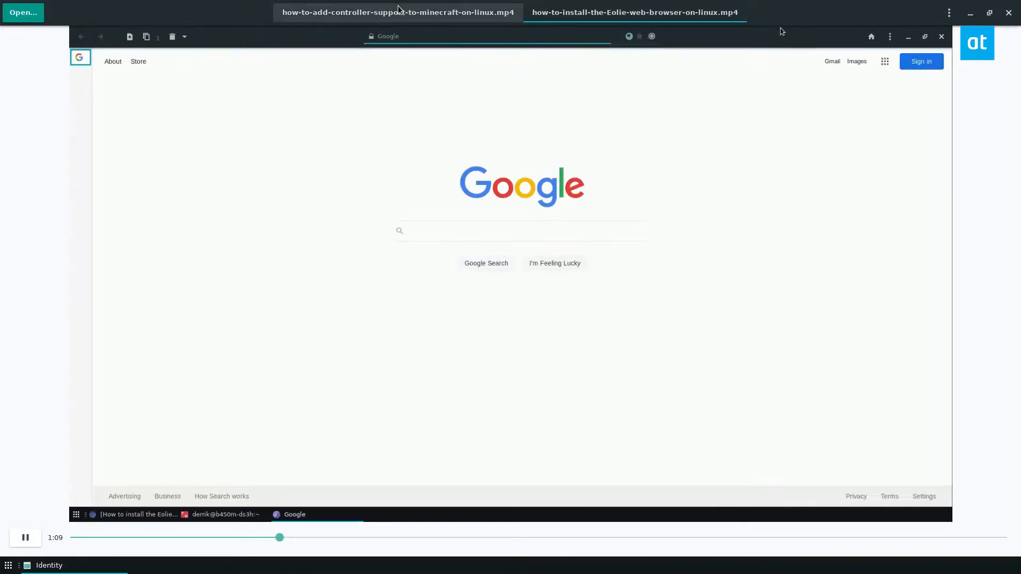
pyautogui.click(395, 12)
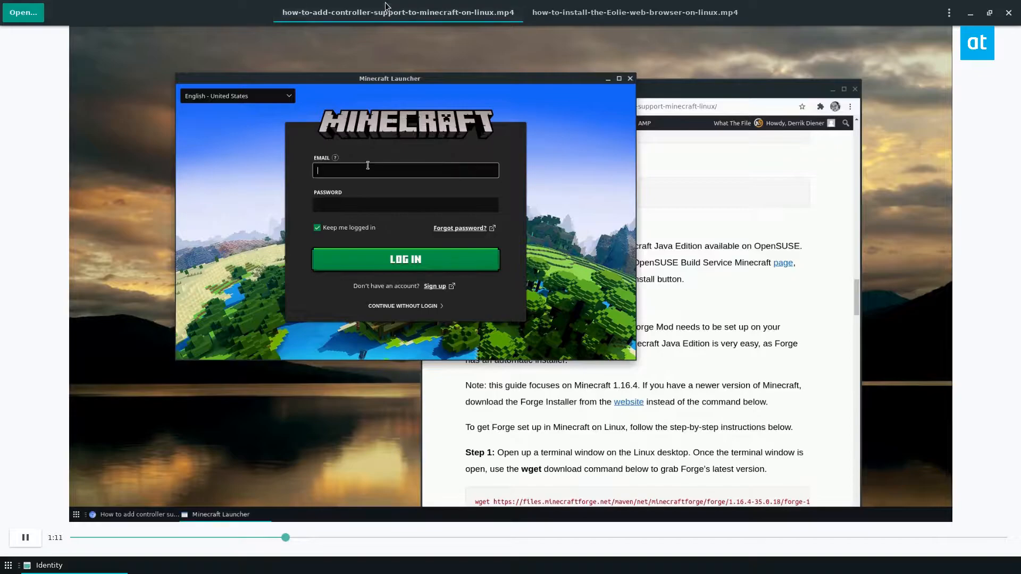
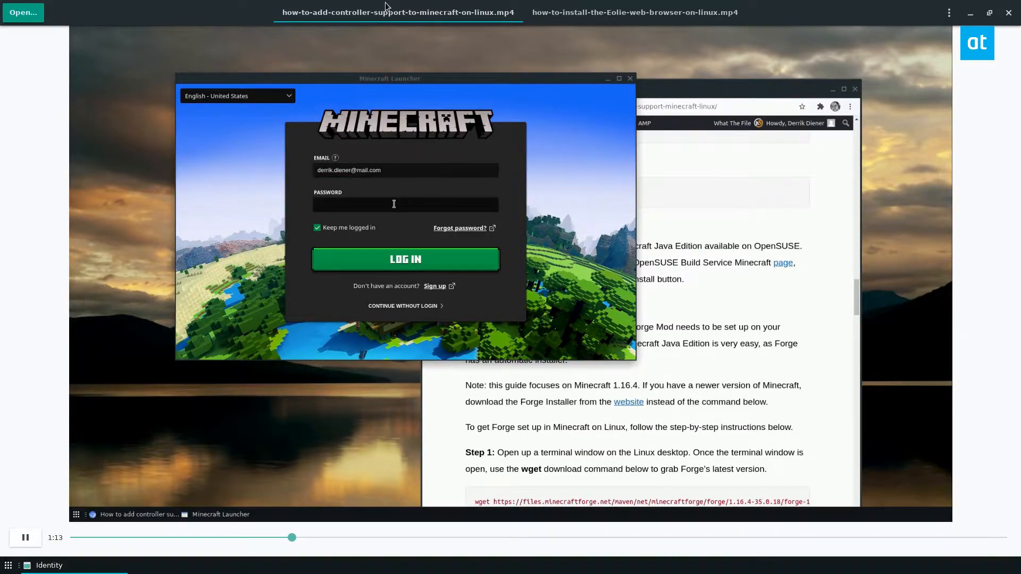
pyautogui.click(405, 259)
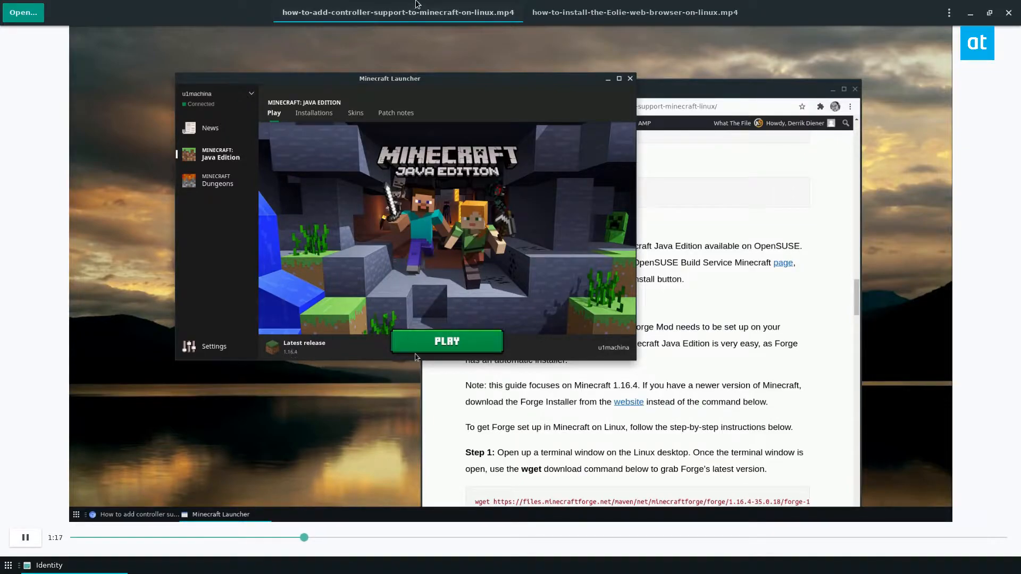
pyautogui.click(639, 12)
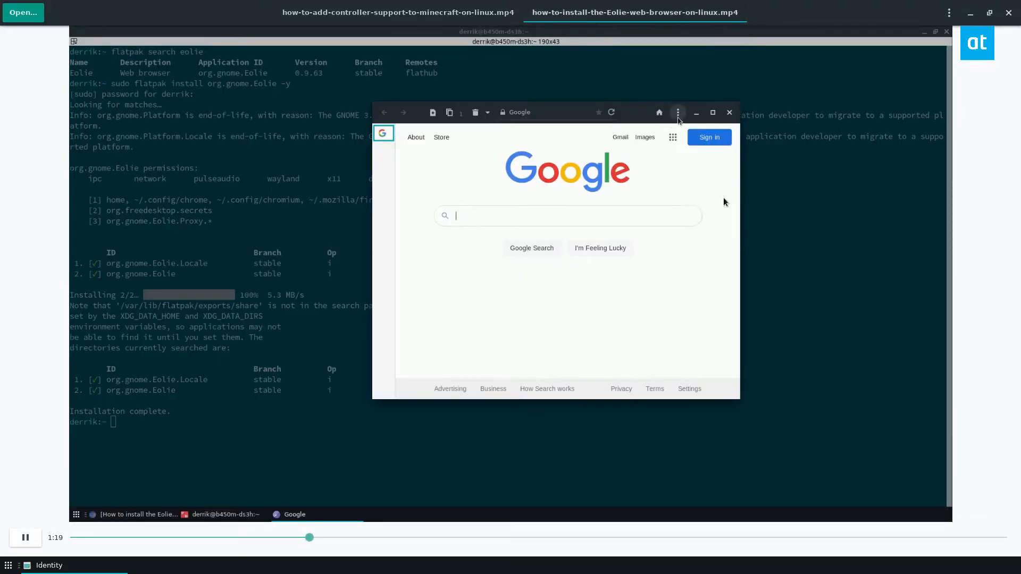
# Step: Let the Eolie tutorial play, then return to the Minecraft controller-support tab at 1:39
pyautogui.click(678, 112)
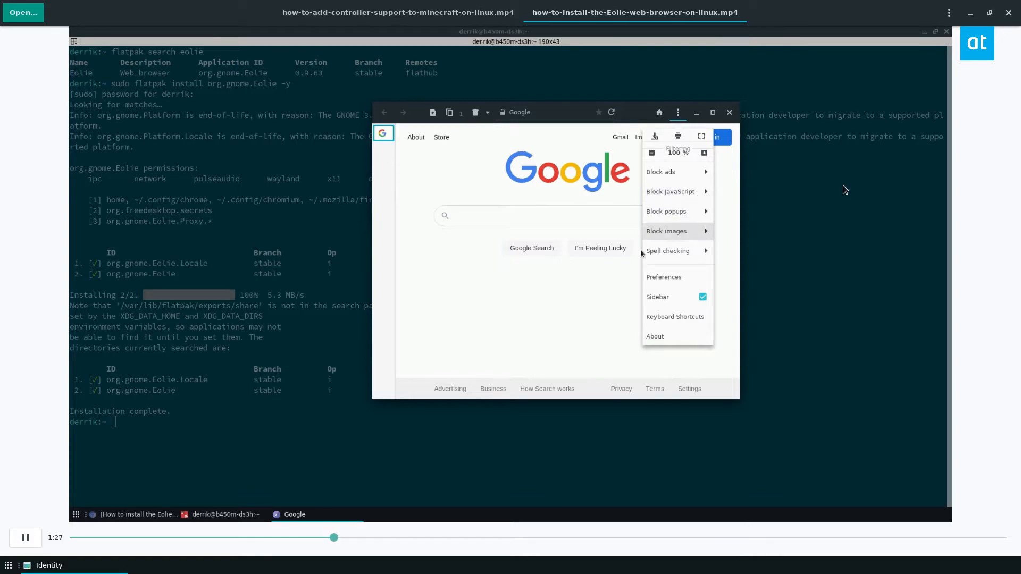
pyautogui.click(553, 345)
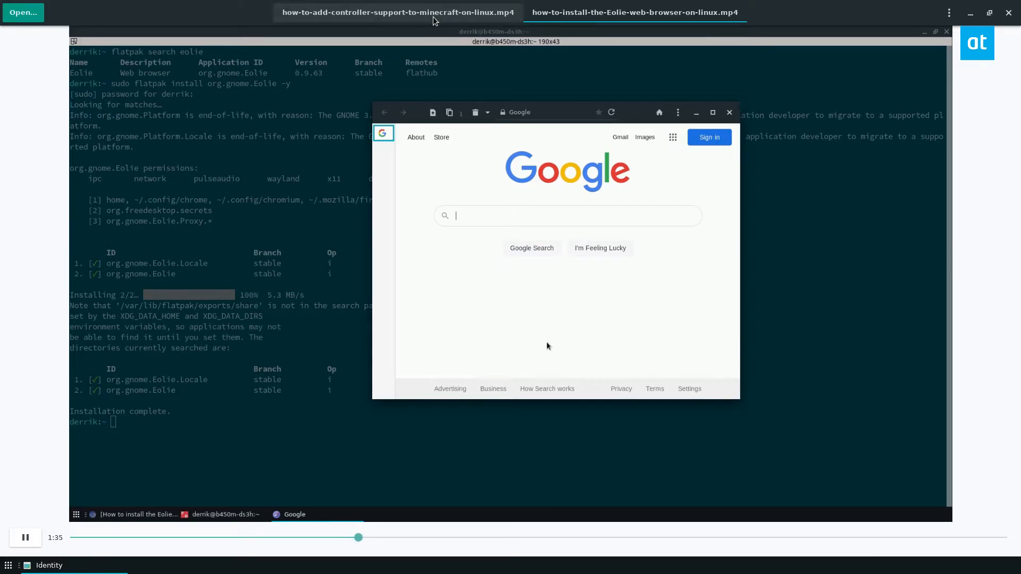
pyautogui.click(393, 12)
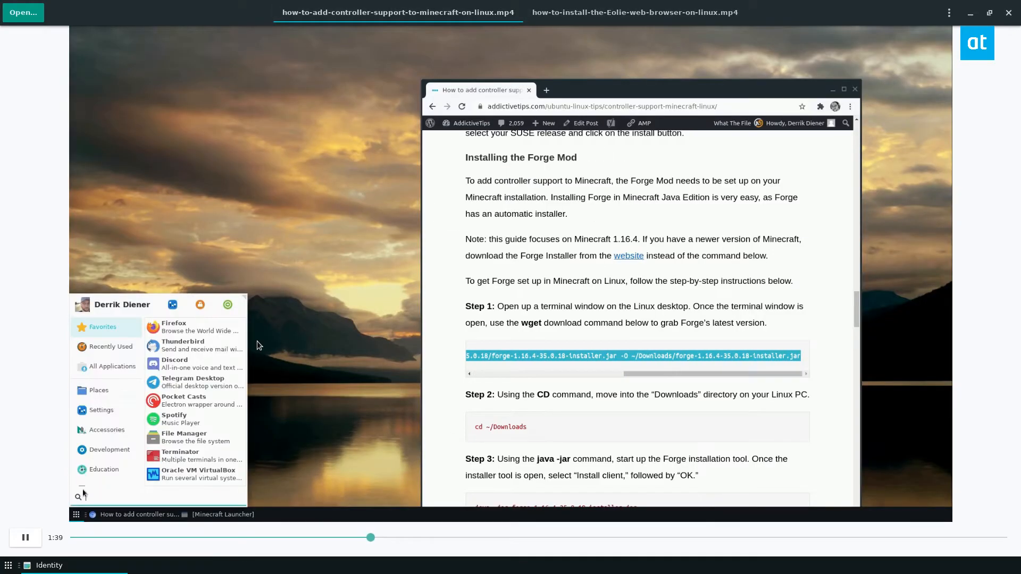
pyautogui.click(180, 455)
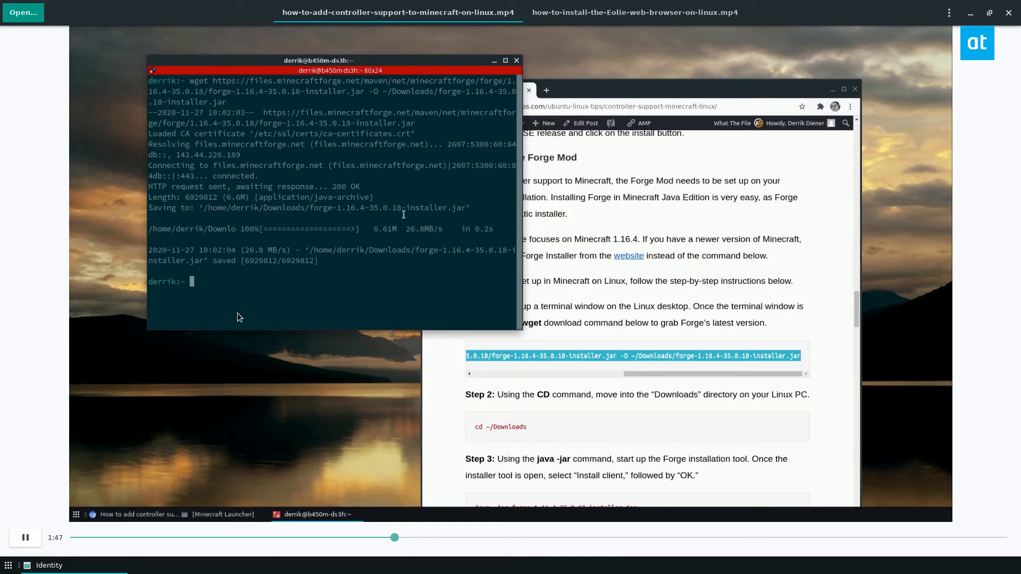
pyautogui.write('cd ~/D')
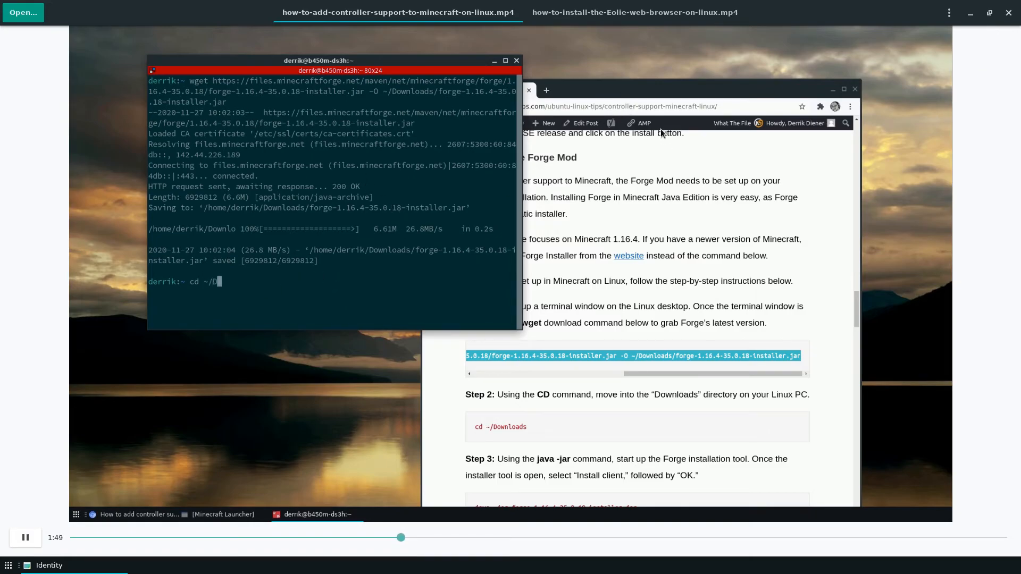